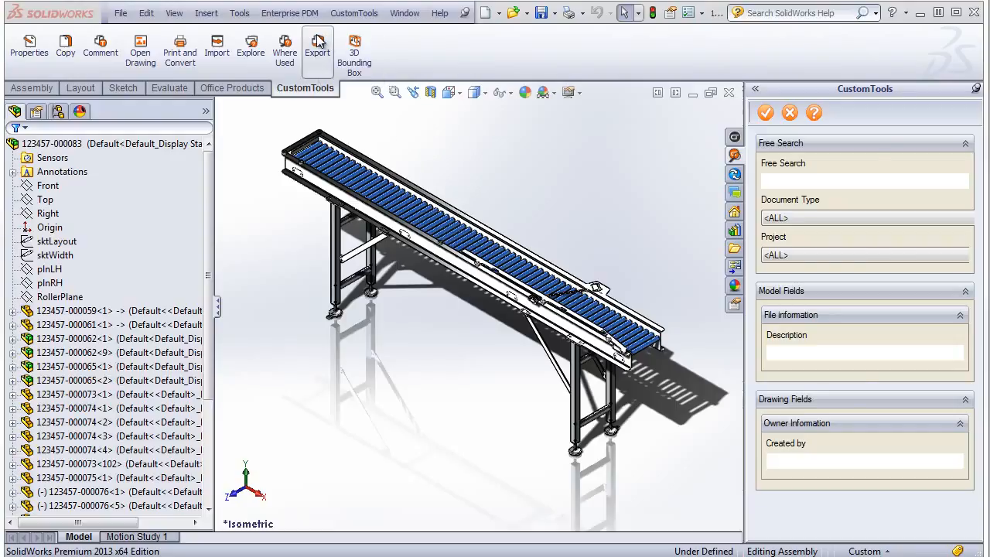
Step: Open the CustomTools export window listing the conveyor assembly structure with the Excel report profile
{"action": "left_click", "coordinate": [317, 47]}
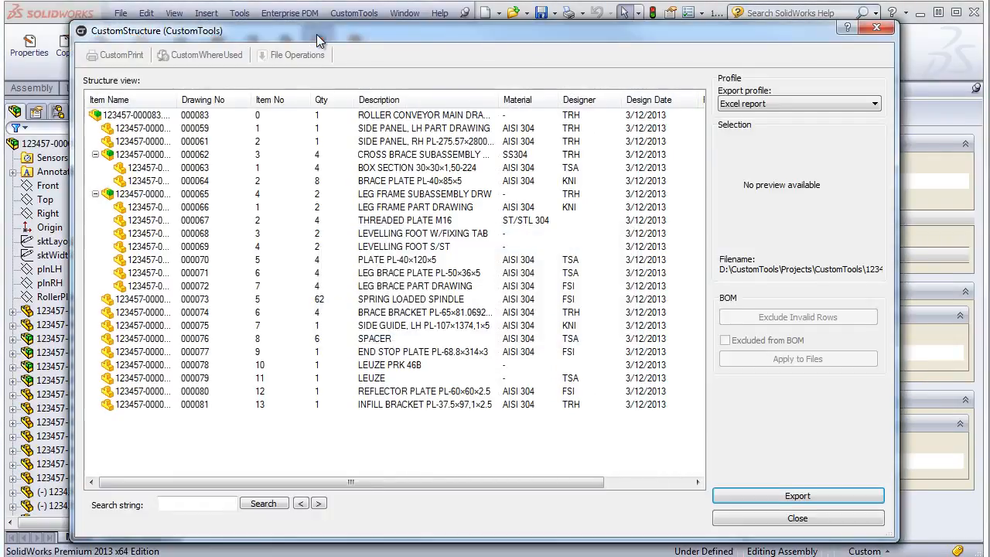
{"action": "mouse_move", "coordinate": [88, 123]}
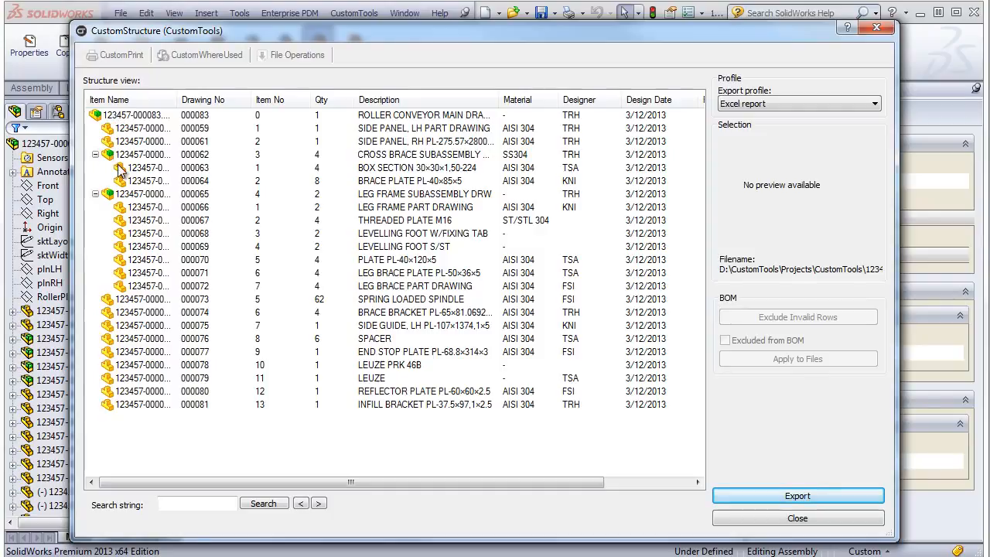
{"action": "mouse_move", "coordinate": [143, 384]}
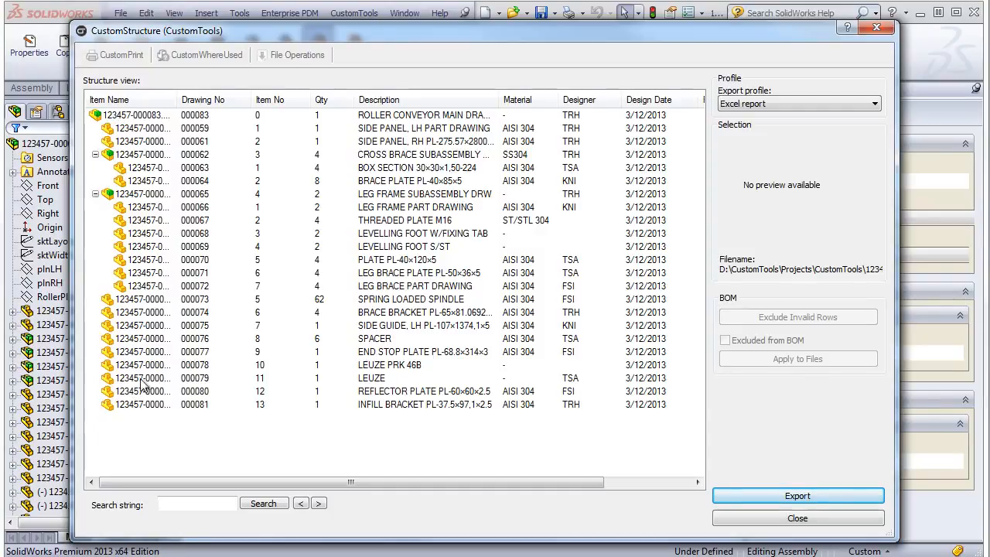
{"action": "mouse_move", "coordinate": [186, 116]}
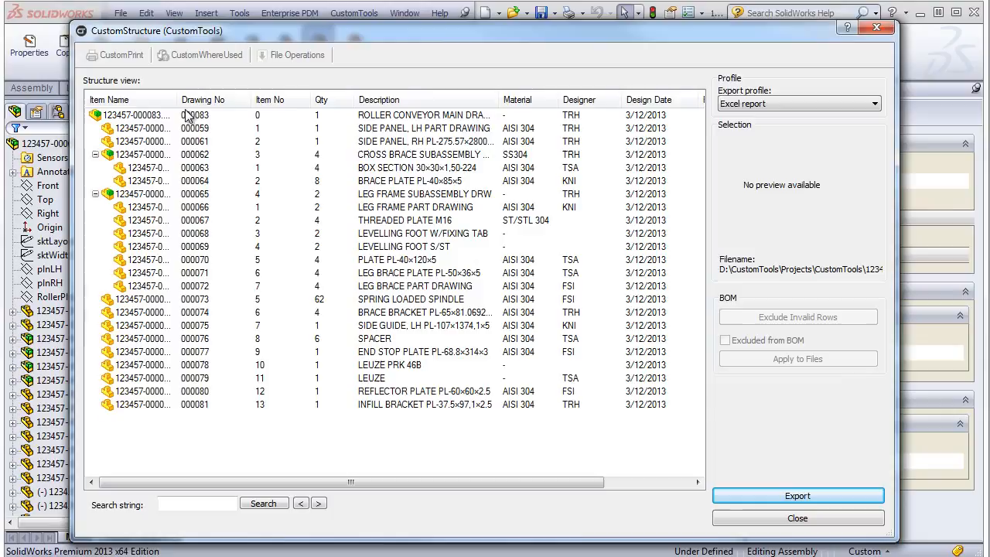
{"action": "left_click", "coordinate": [203, 99]}
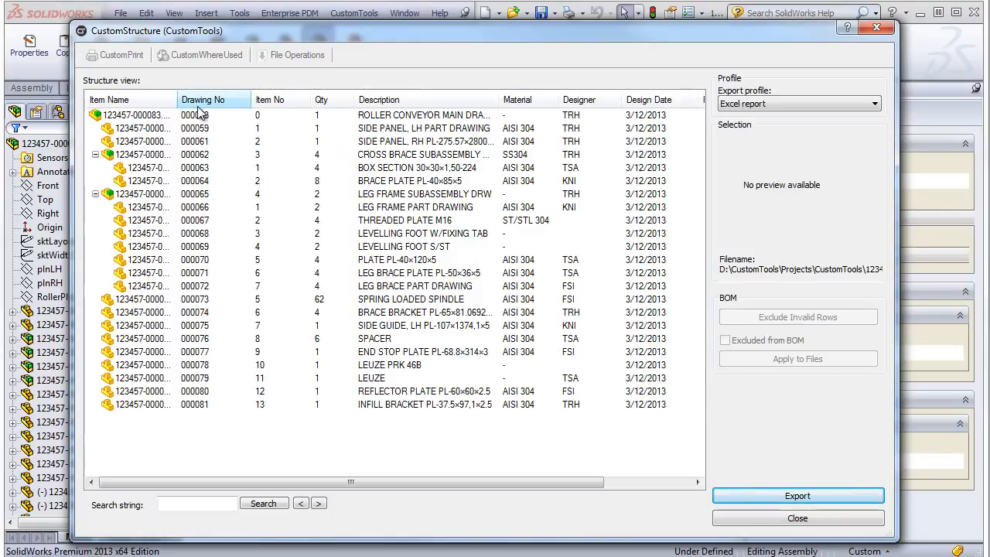
{"action": "left_click", "coordinate": [649, 99]}
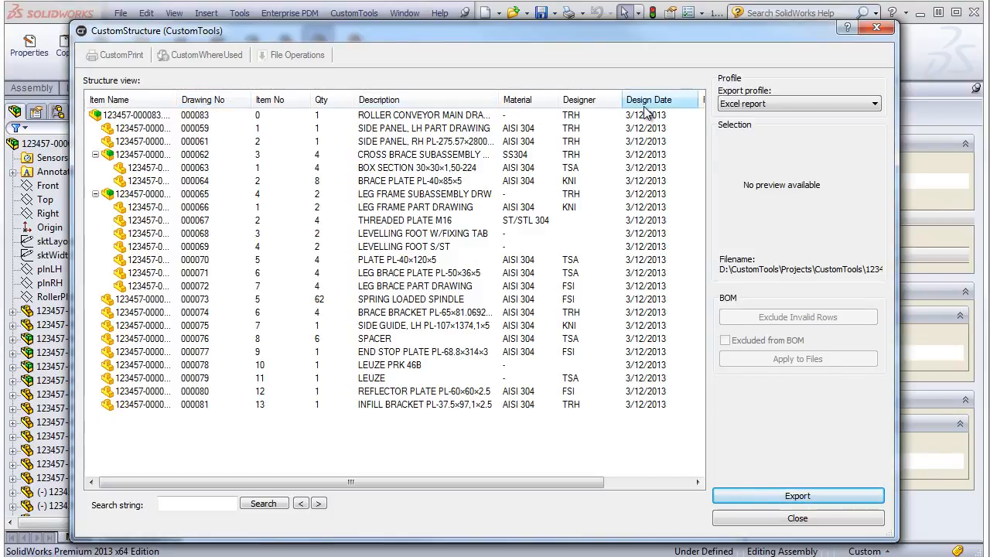
{"action": "mouse_move", "coordinate": [294, 337]}
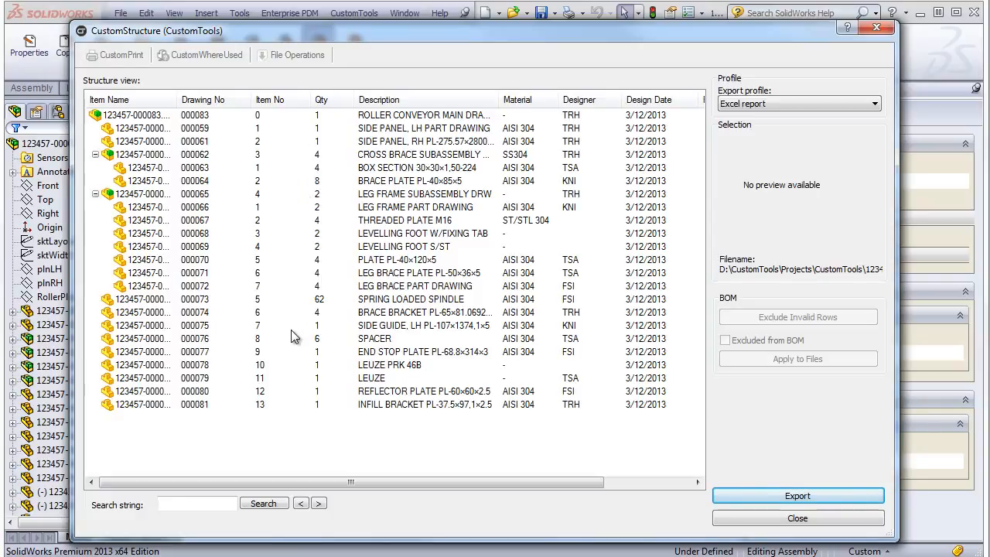
Step: Select LEG FRAME SUBASSEMBLY DRW to preview it and toggle its Excluded from BOM checkbox
{"action": "left_click", "coordinate": [424, 193]}
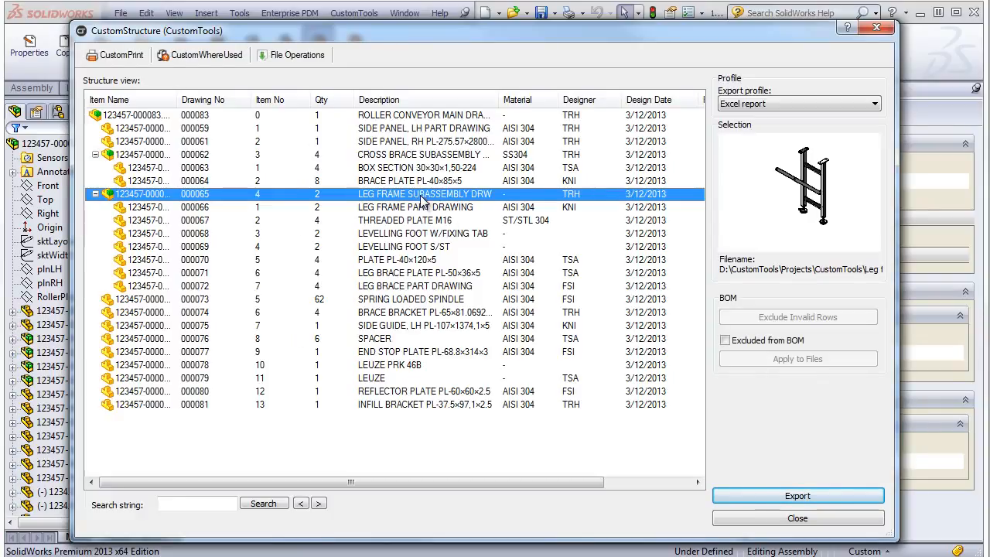
{"action": "mouse_move", "coordinate": [793, 181]}
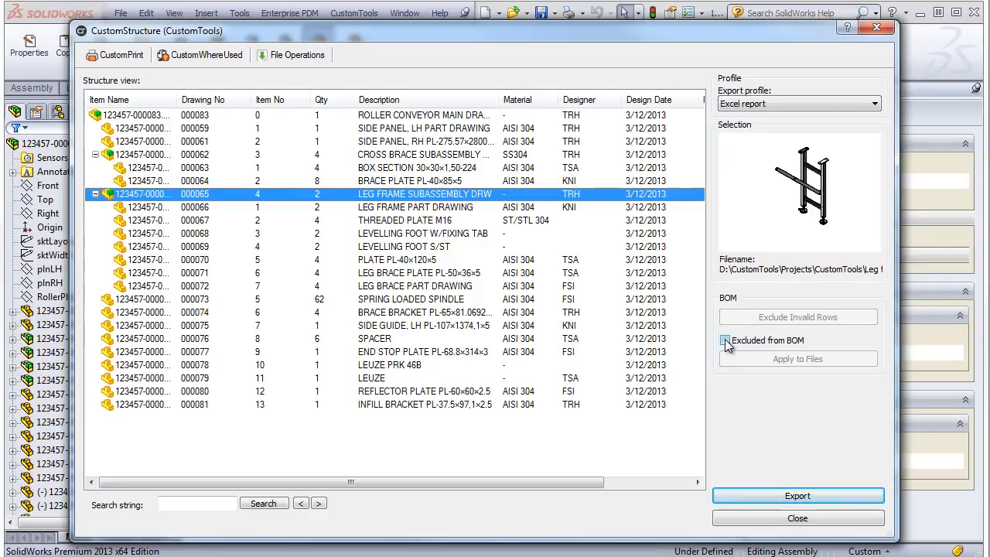
{"action": "left_click", "coordinate": [724, 340]}
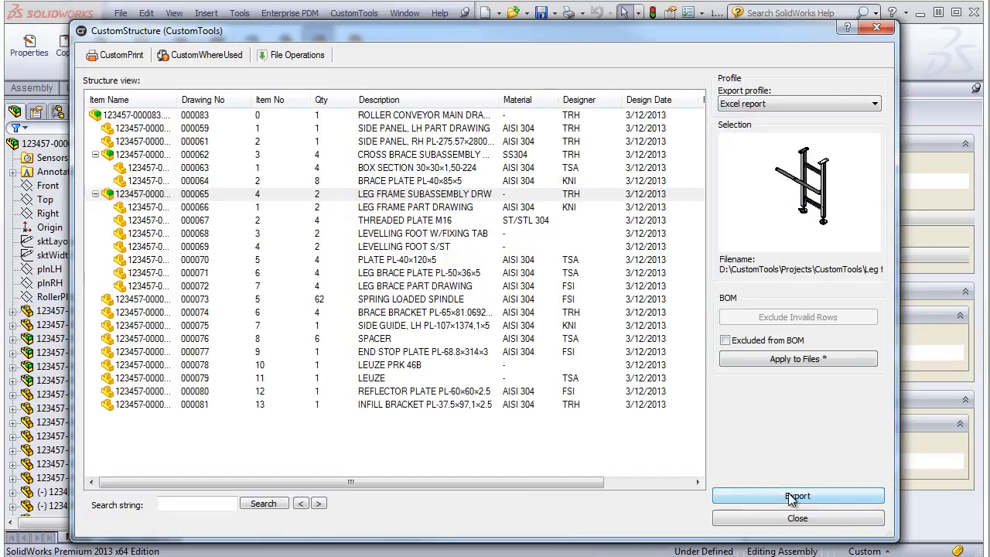
Step: Export the Drawing List Excel report with part previews, scroll through it, and close it
{"action": "left_click", "coordinate": [797, 495]}
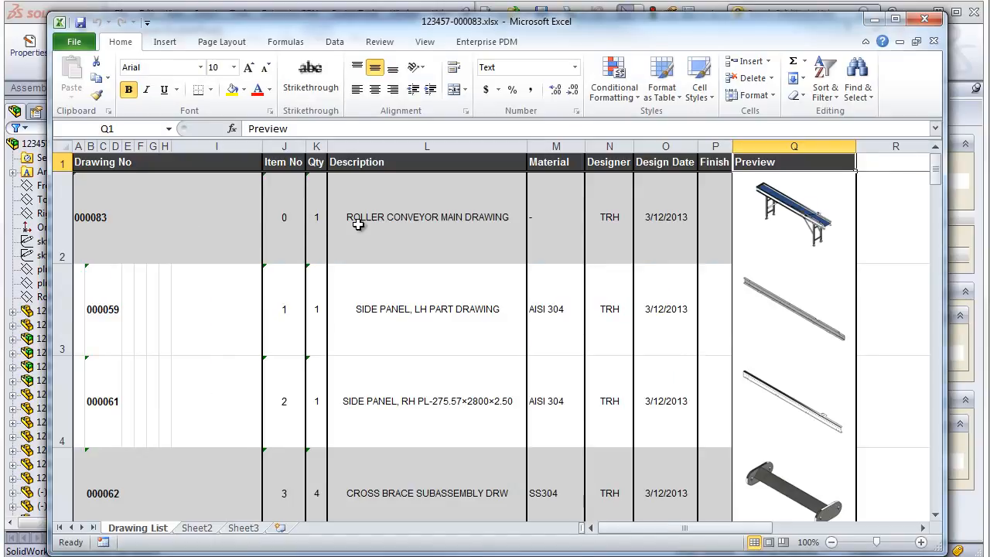
{"action": "mouse_move", "coordinate": [238, 327]}
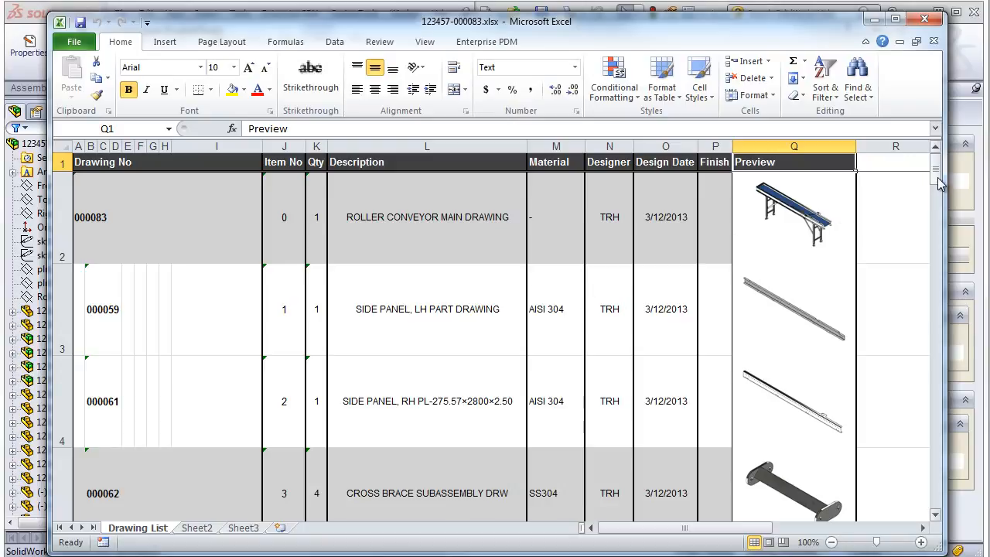
{"action": "scroll", "scroll_direction": "down", "scroll_amount": 3}
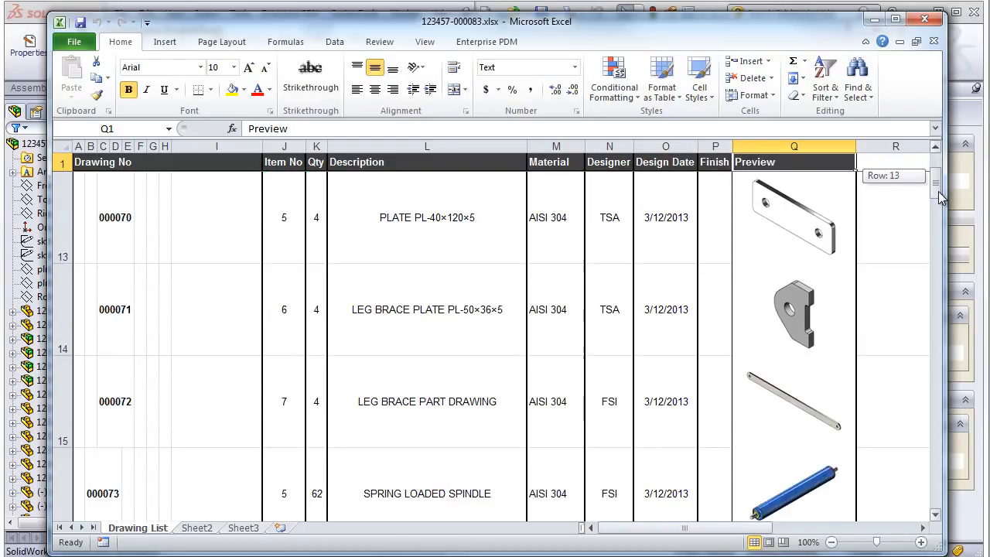
{"action": "scroll", "scroll_direction": "down", "scroll_amount": 3}
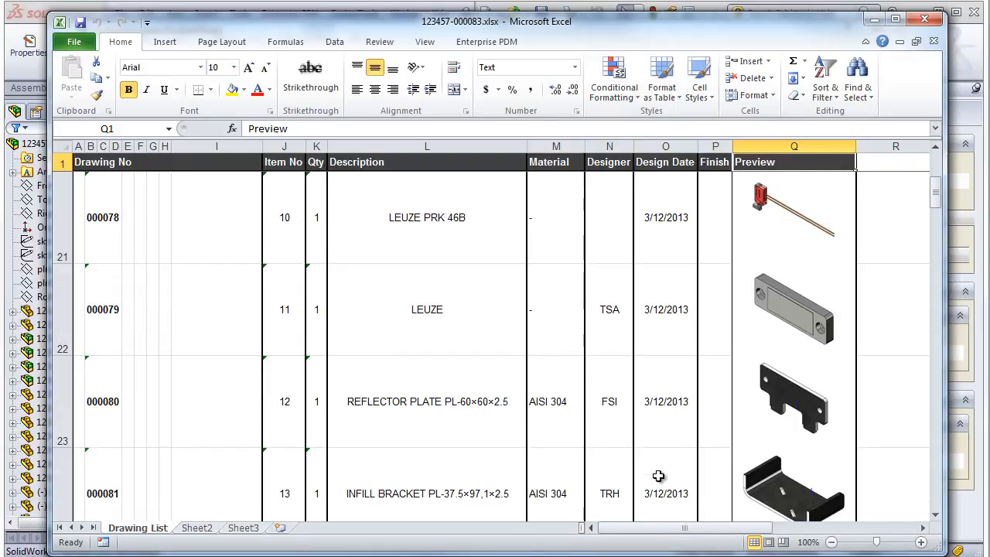
{"action": "scroll", "scroll_direction": "up", "scroll_amount": 3}
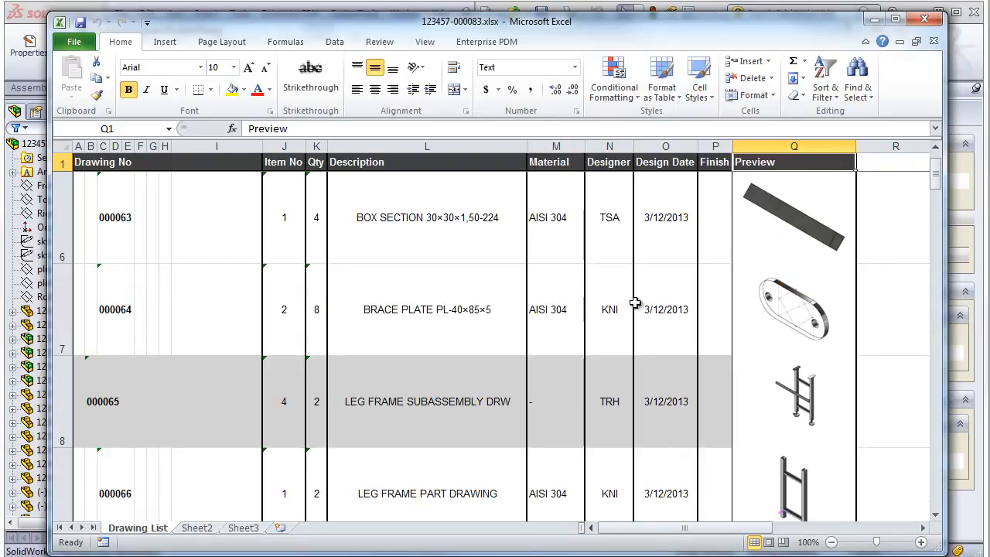
{"action": "mouse_move", "coordinate": [874, 23]}
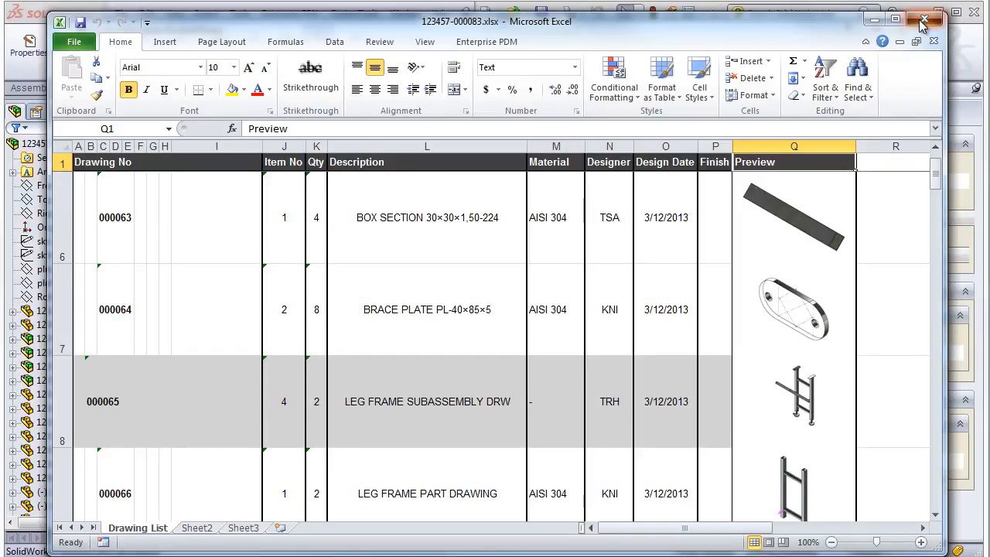
{"action": "left_click", "coordinate": [924, 18]}
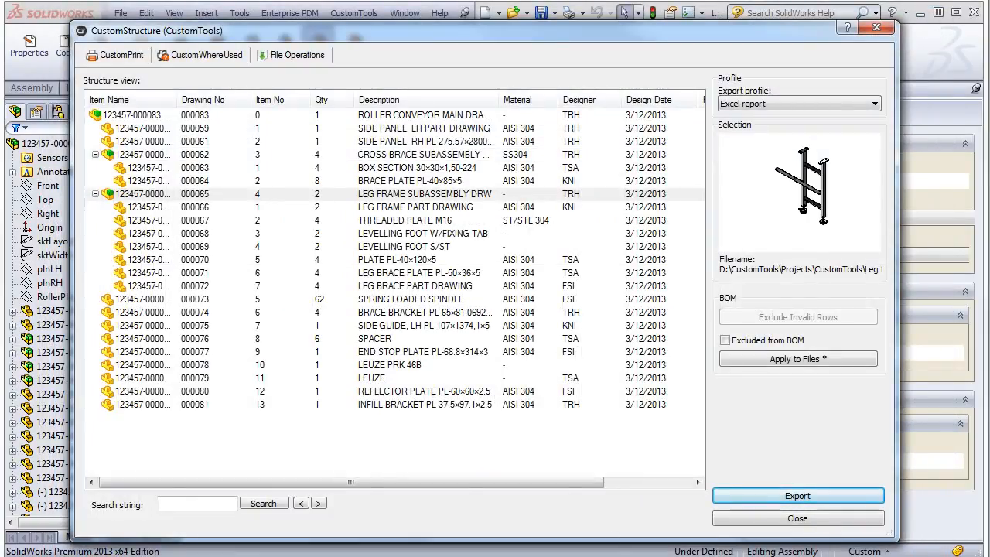
Step: Export another report and reveal the Summary sheet's Preview, File path/open and Spare part cat. columns
{"action": "left_click", "coordinate": [798, 495]}
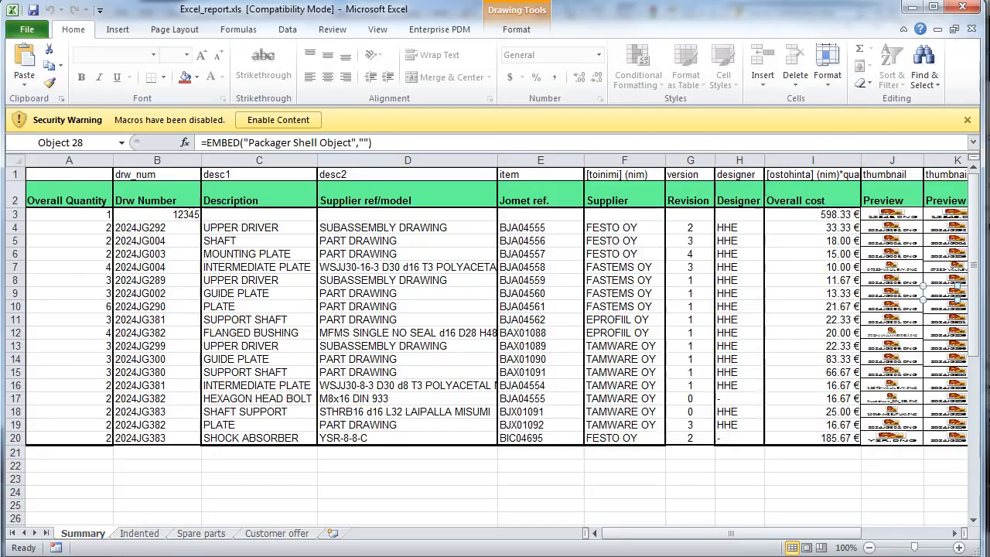
{"action": "mouse_move", "coordinate": [96, 202]}
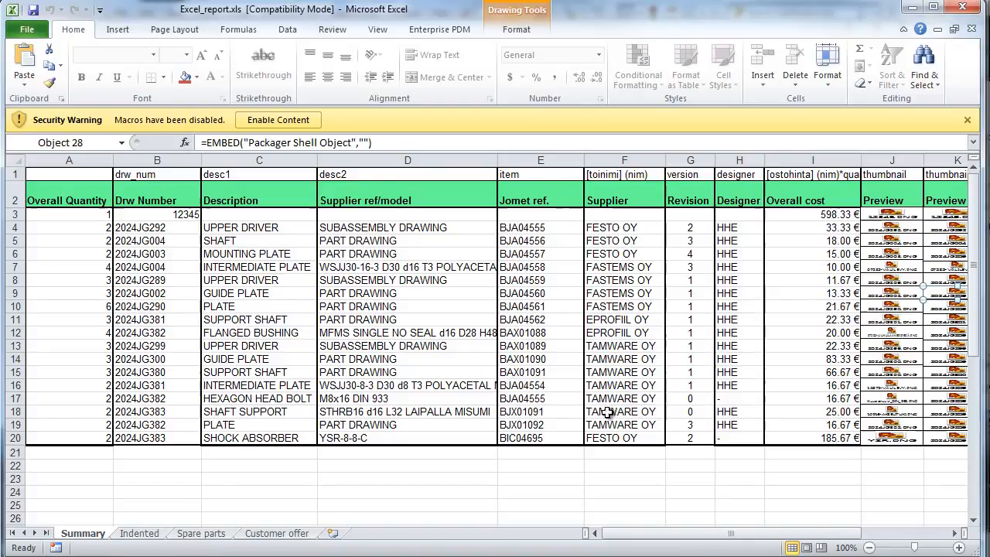
{"action": "mouse_move", "coordinate": [807, 258]}
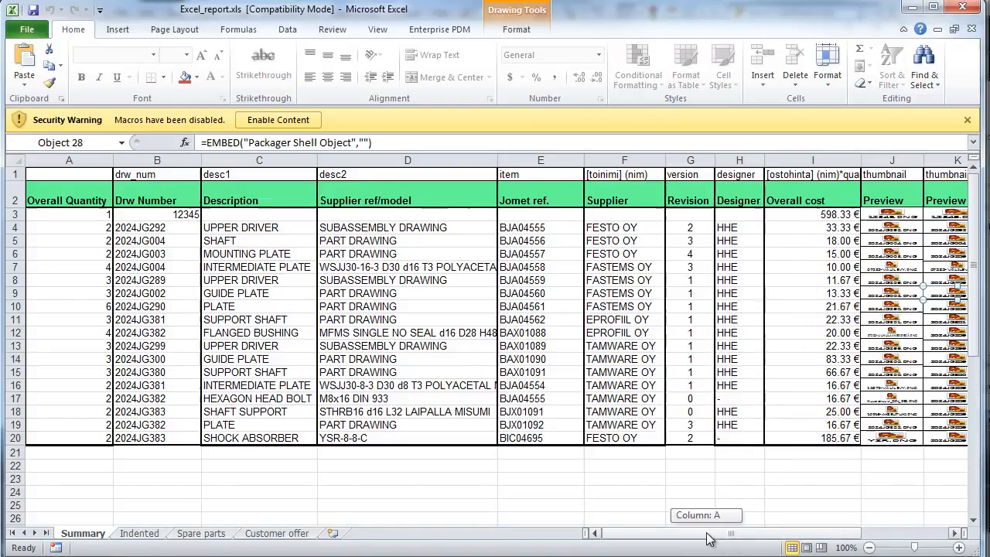
{"action": "scroll", "scroll_direction": "right", "scroll_amount": 3}
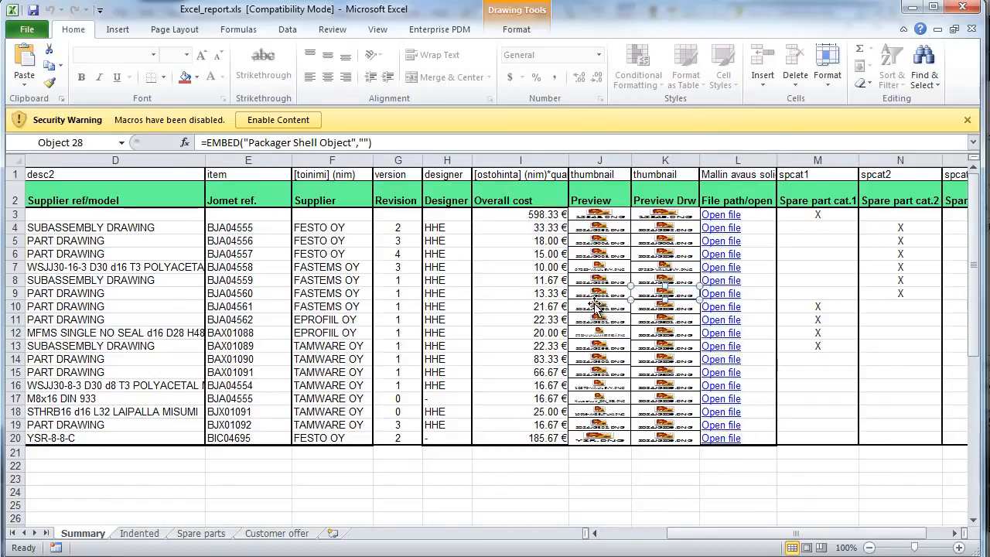
{"action": "left_click", "coordinate": [600, 294]}
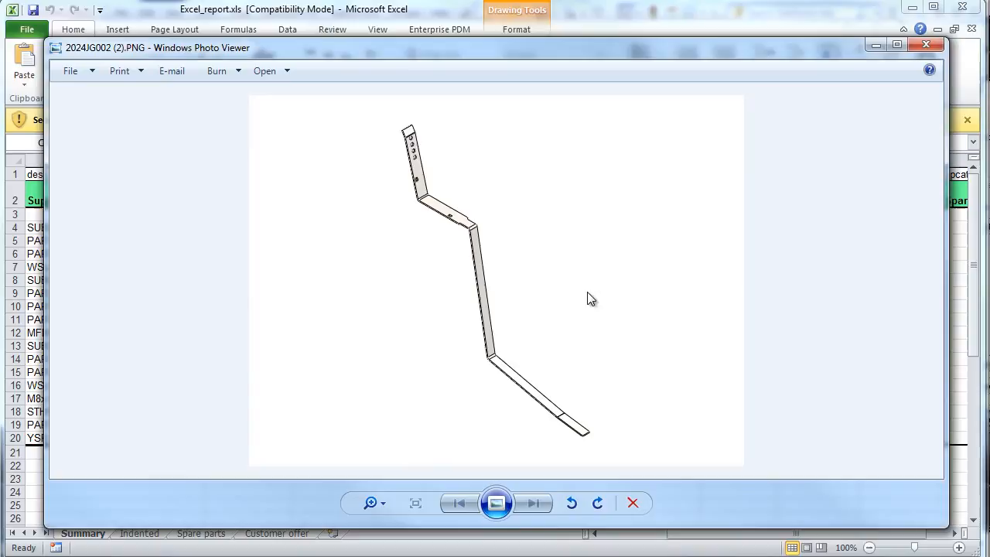
{"action": "left_click", "coordinate": [925, 44]}
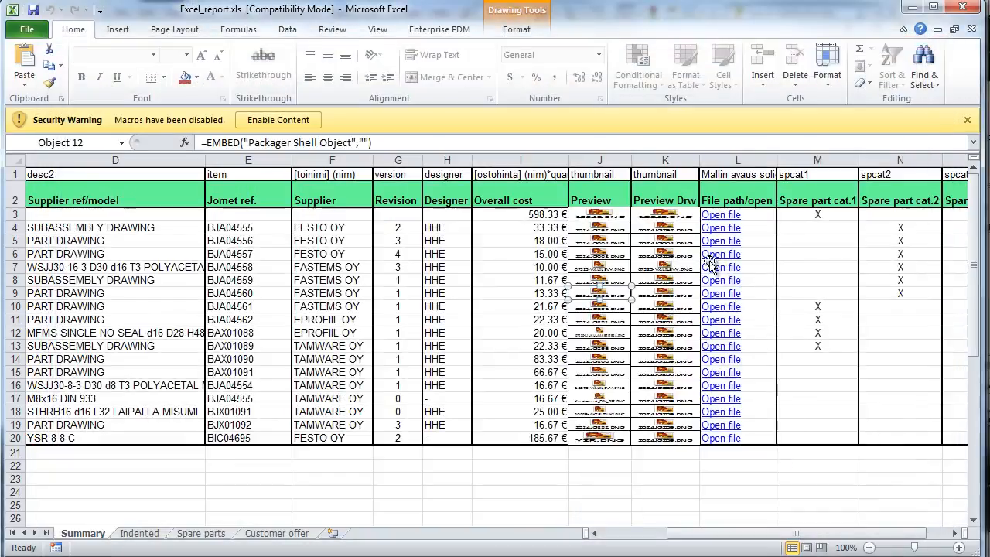
{"action": "left_click", "coordinate": [720, 254]}
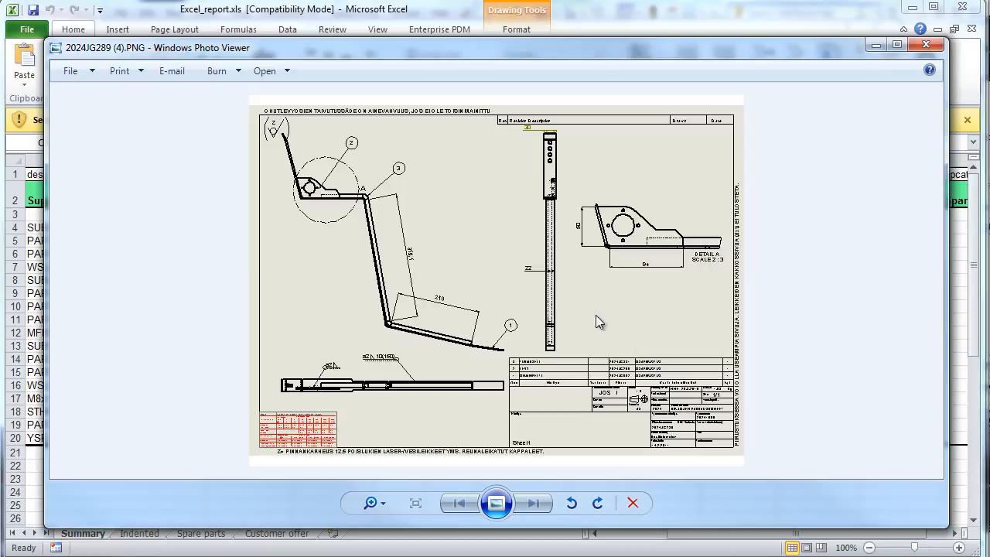
{"action": "left_click", "coordinate": [926, 44]}
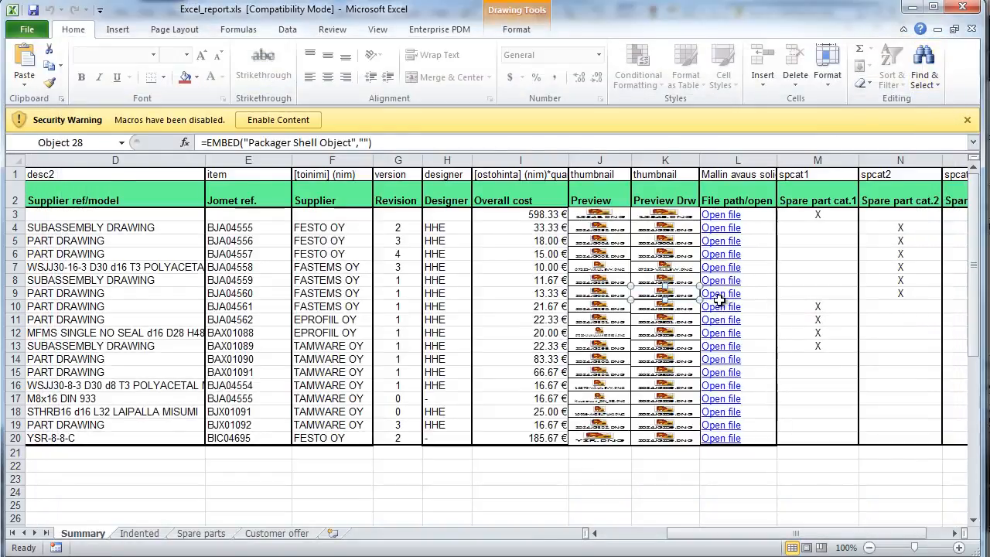
{"action": "left_click", "coordinate": [737, 293]}
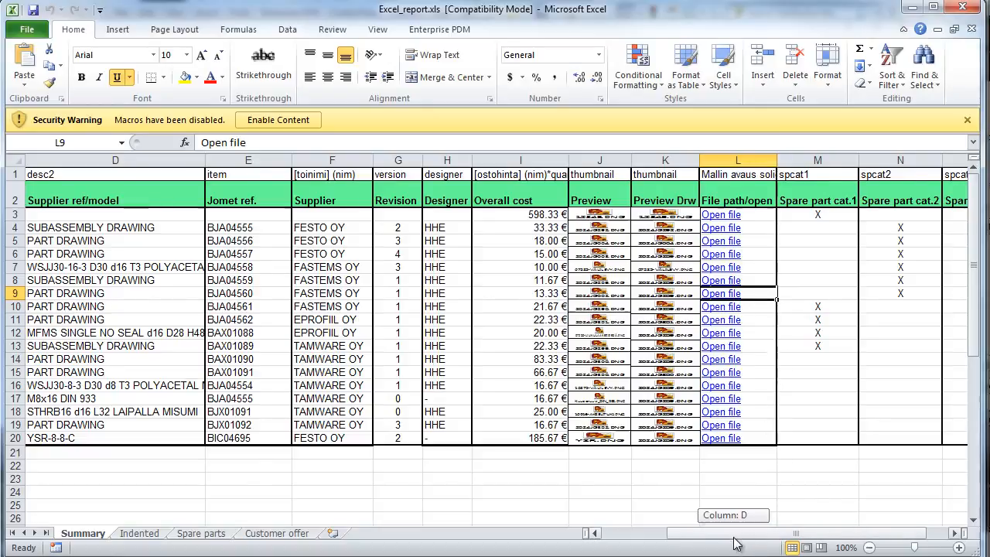
{"action": "scroll", "scroll_direction": "right", "scroll_amount": 3}
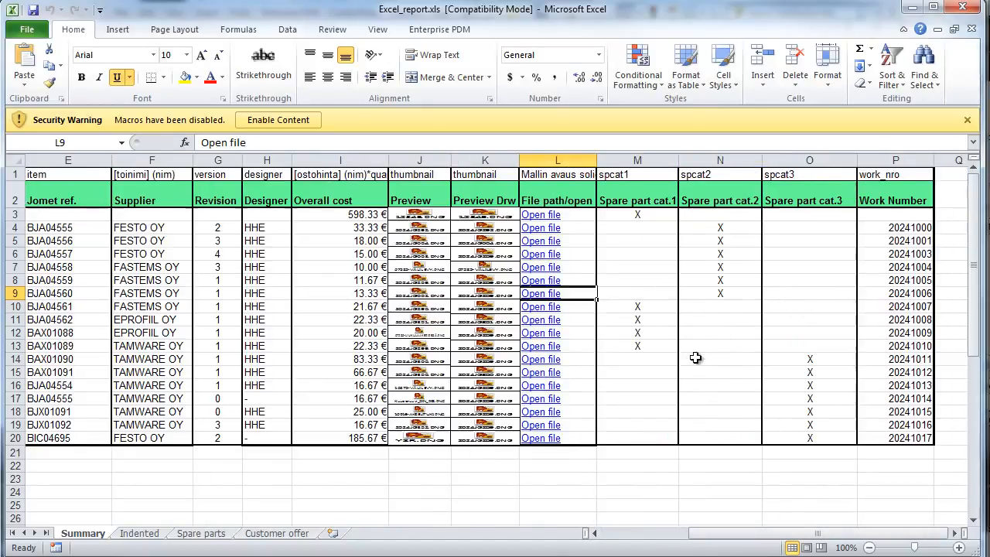
{"action": "mouse_move", "coordinate": [158, 537]}
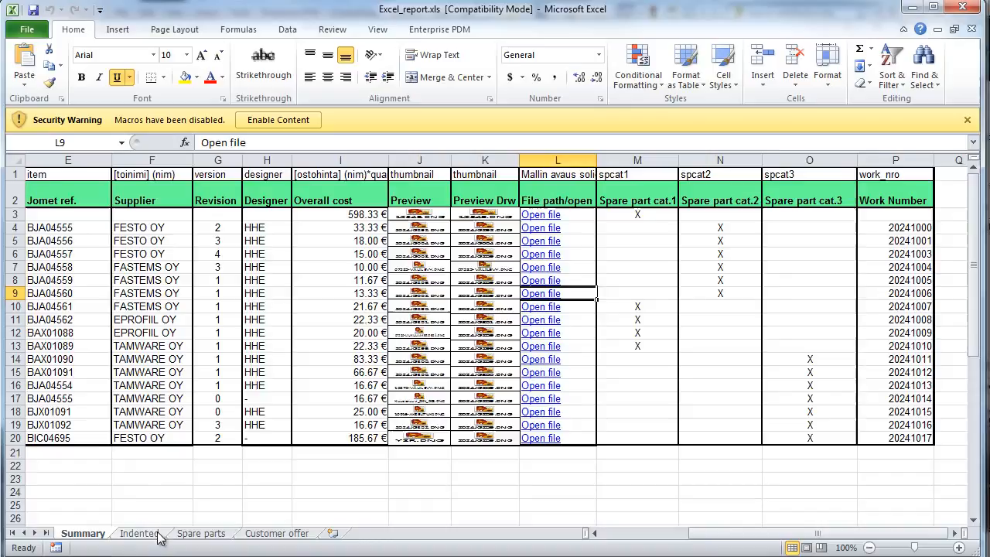
Step: View the Indented sheet's hierarchical part list, scrolling right to costs and work numbers
{"action": "left_click", "coordinate": [138, 533]}
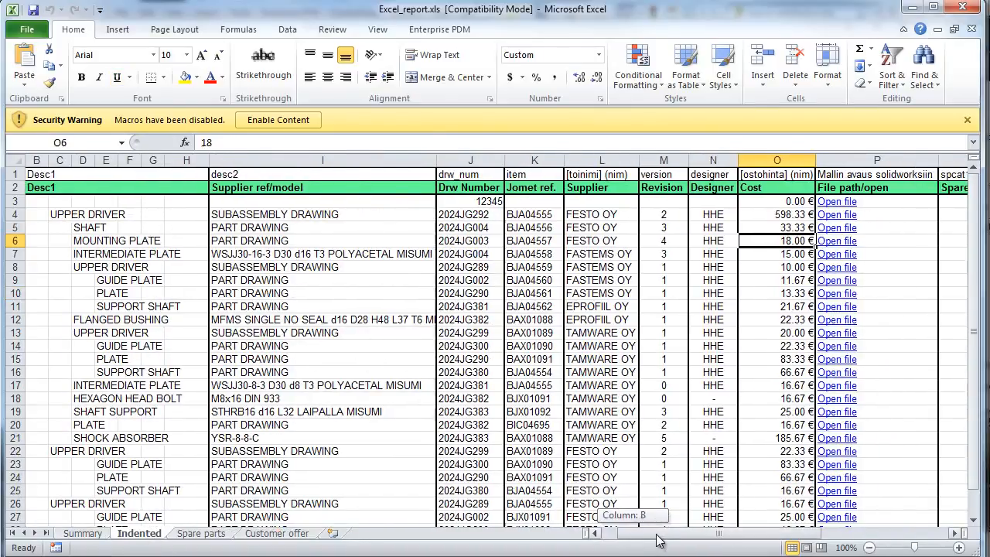
{"action": "scroll", "scroll_direction": "right", "scroll_amount": 3}
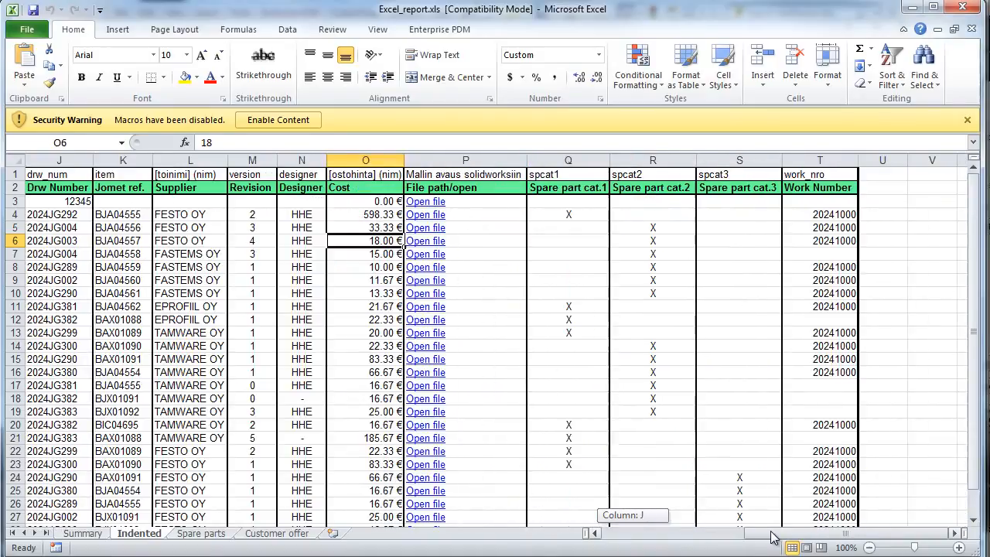
{"action": "mouse_move", "coordinate": [256, 529]}
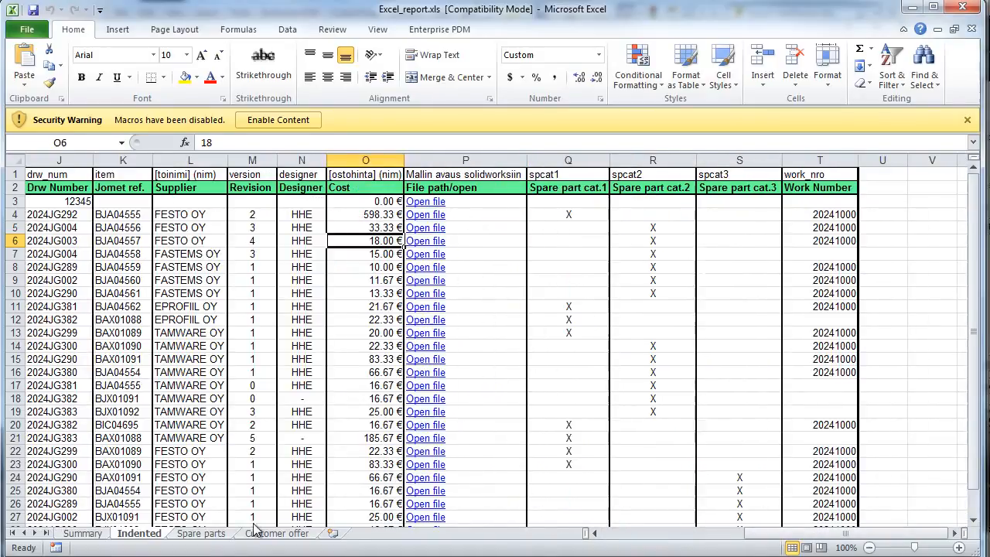
Step: Show the Spare parts sheet with categories, cost, selling price and supplier
{"action": "left_click", "coordinate": [200, 533]}
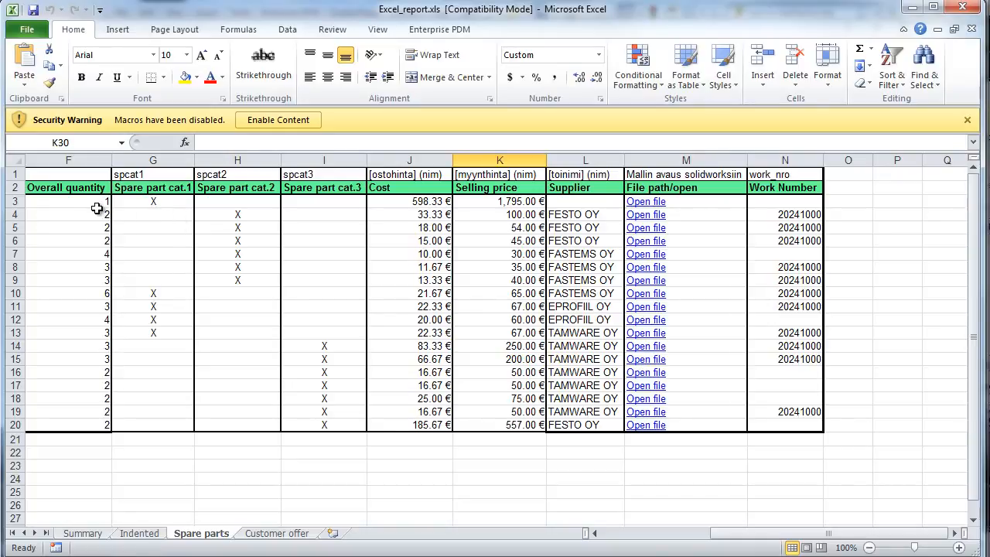
{"action": "mouse_move", "coordinate": [102, 300]}
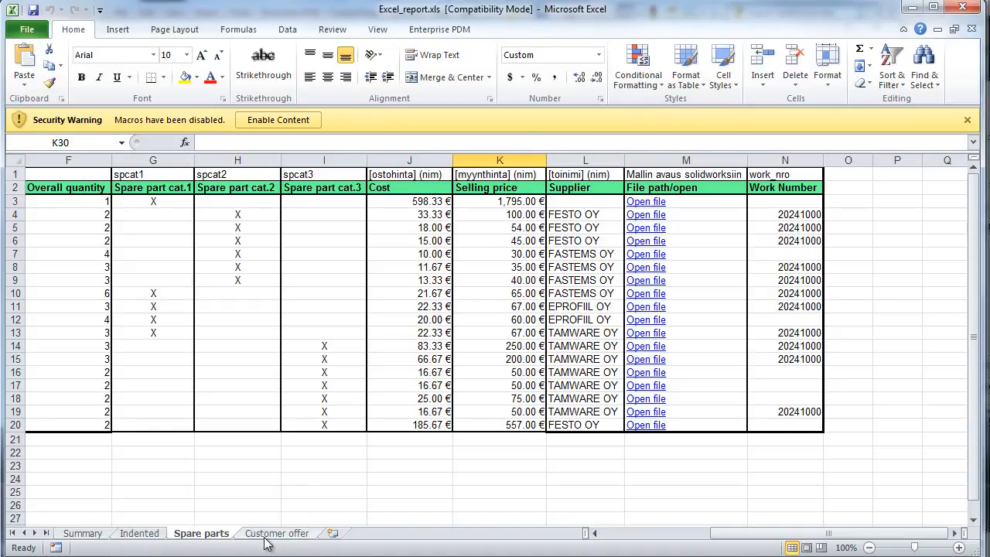
Step: Show the Customer offer sheet from column A, with positions, quantities, selling prices and totals
{"action": "left_click", "coordinate": [276, 533]}
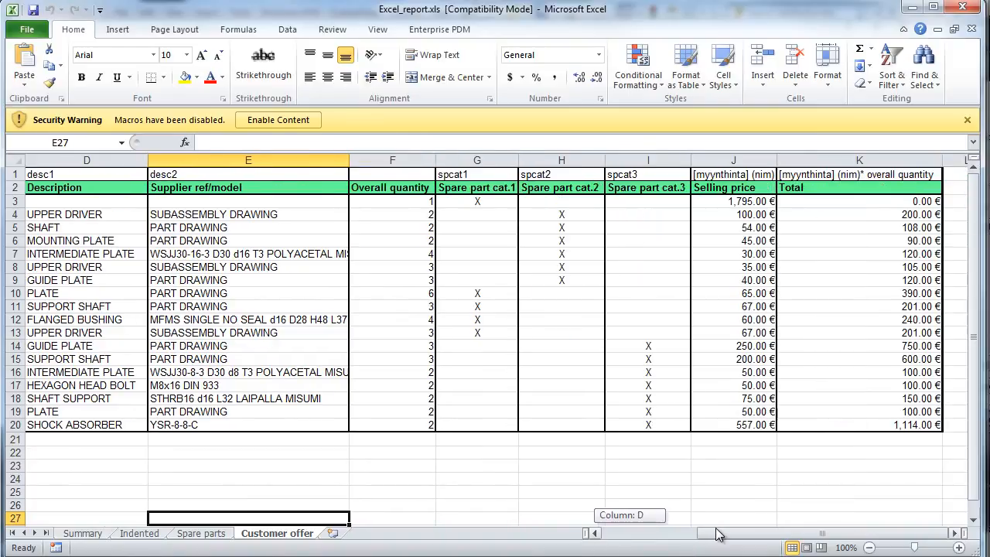
{"action": "scroll", "scroll_direction": "left", "scroll_amount": 3}
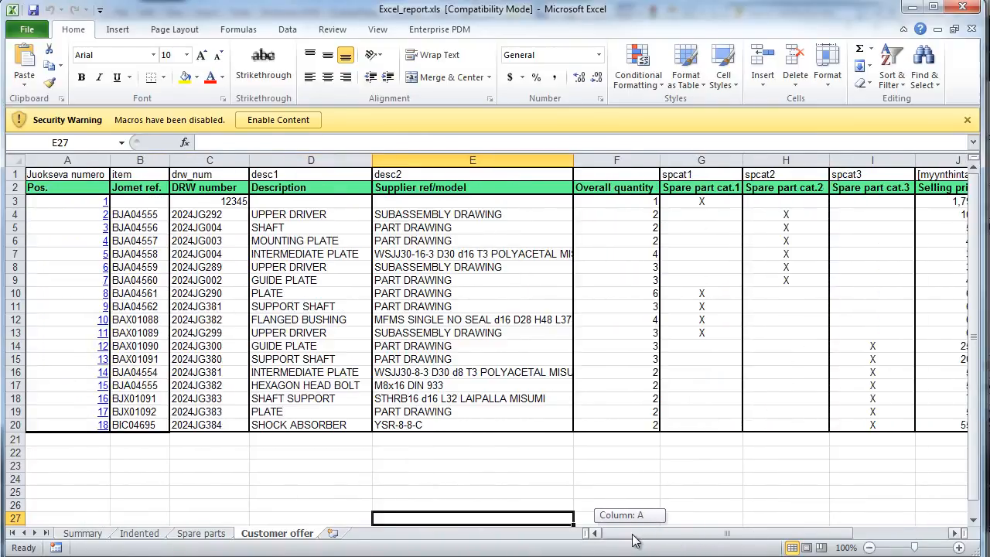